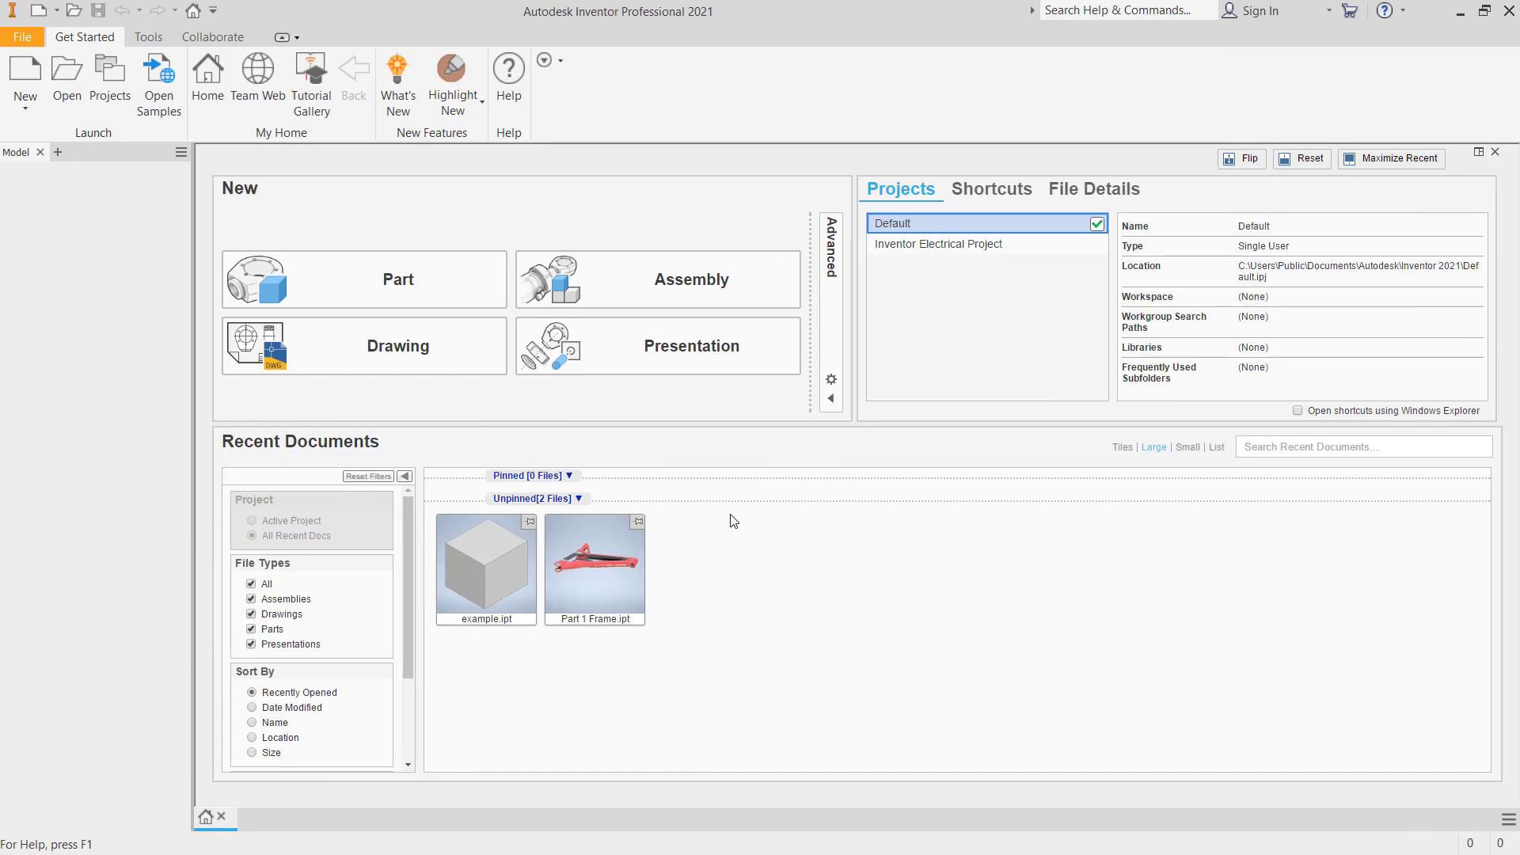
mouse_move(694, 482)
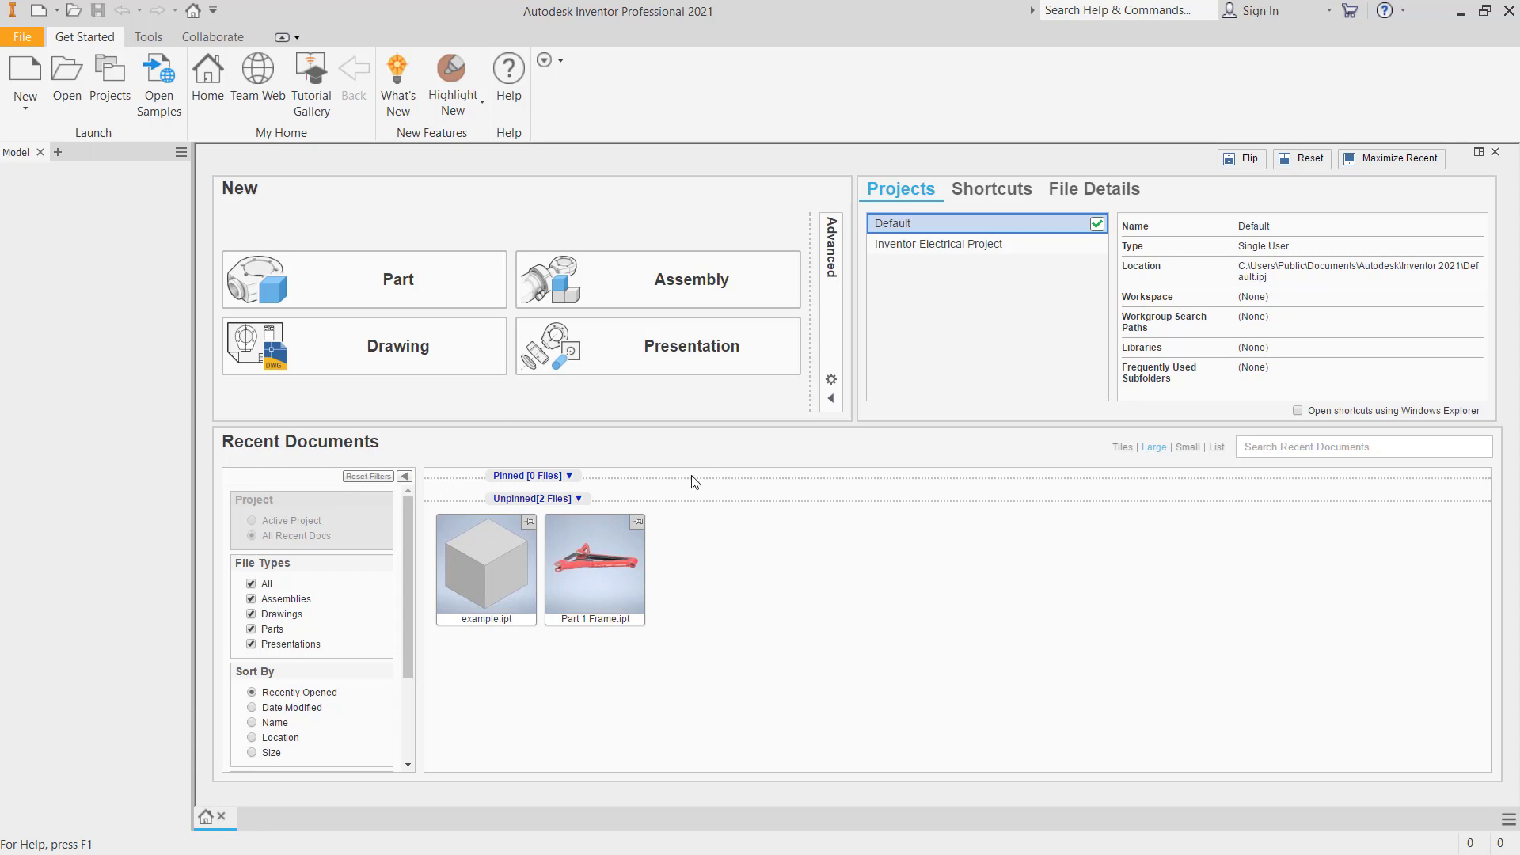
Step: Start a new part document from the Get Started home screen
left_click(365, 278)
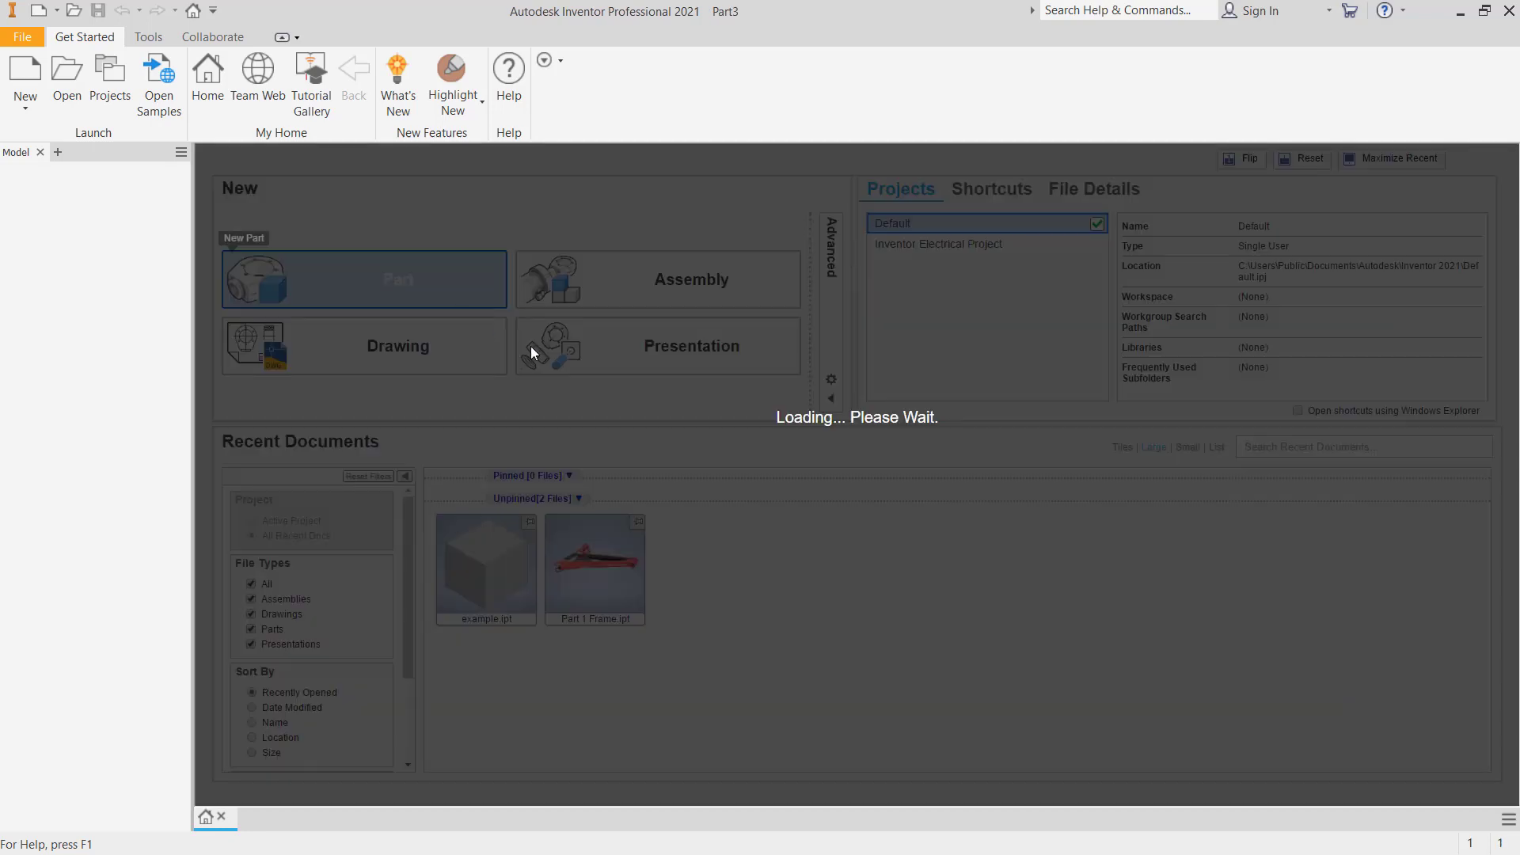
left_click(364, 279)
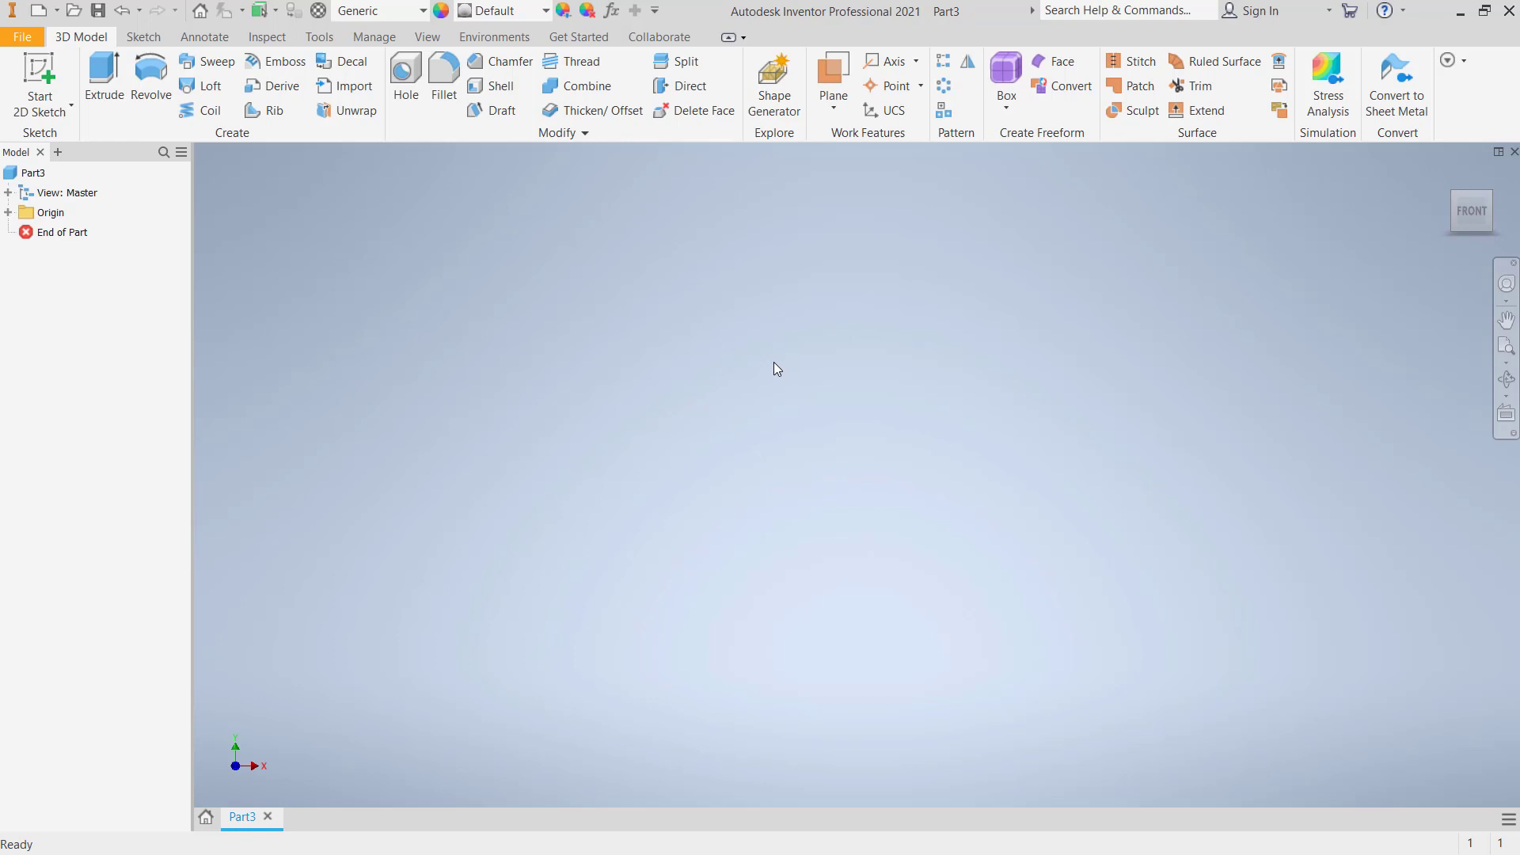
mouse_move(707, 442)
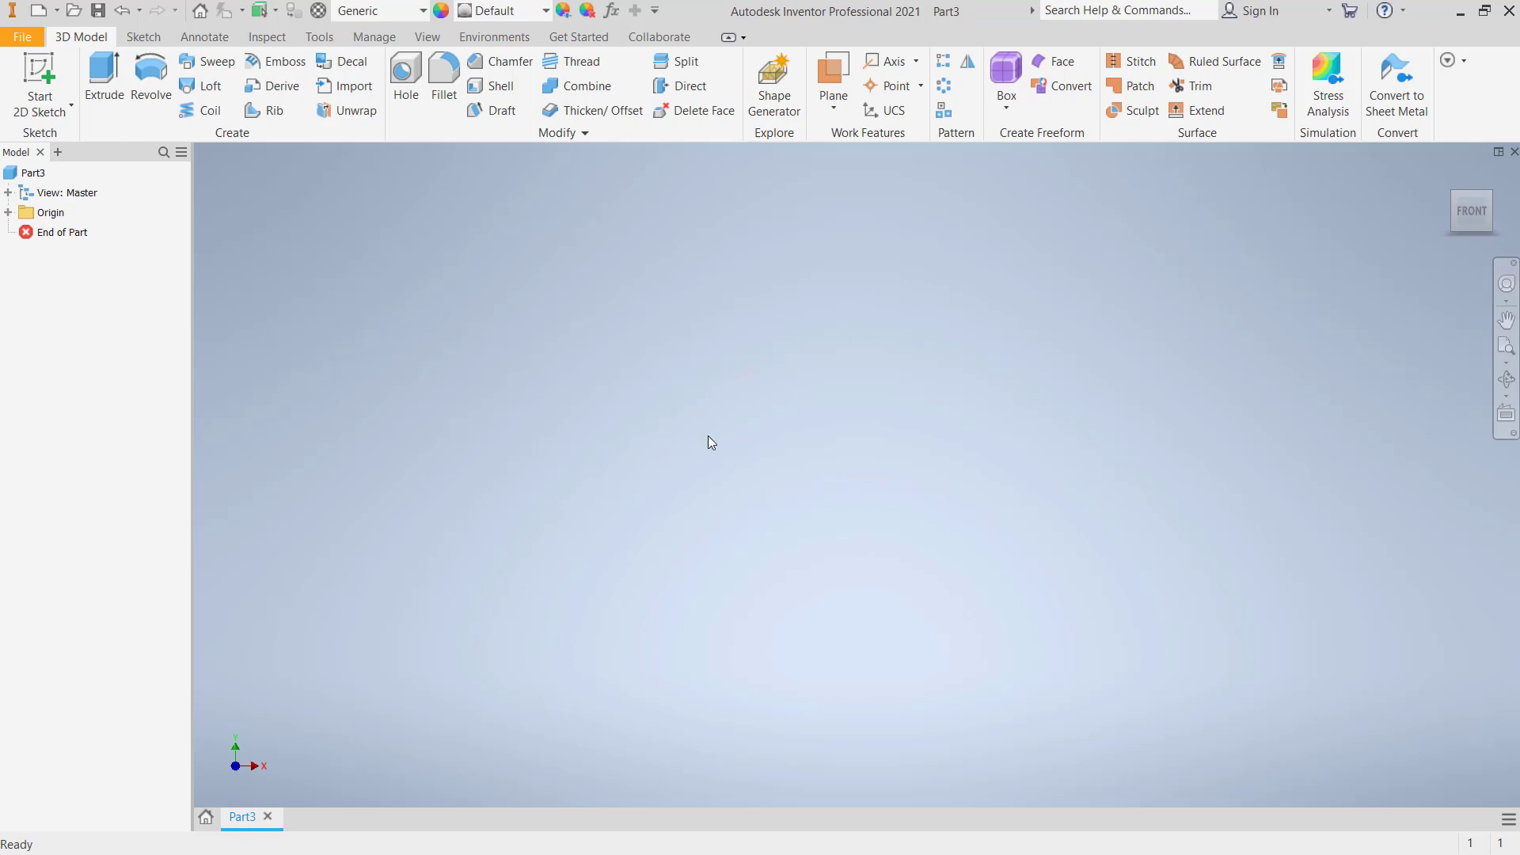
mouse_move(318, 37)
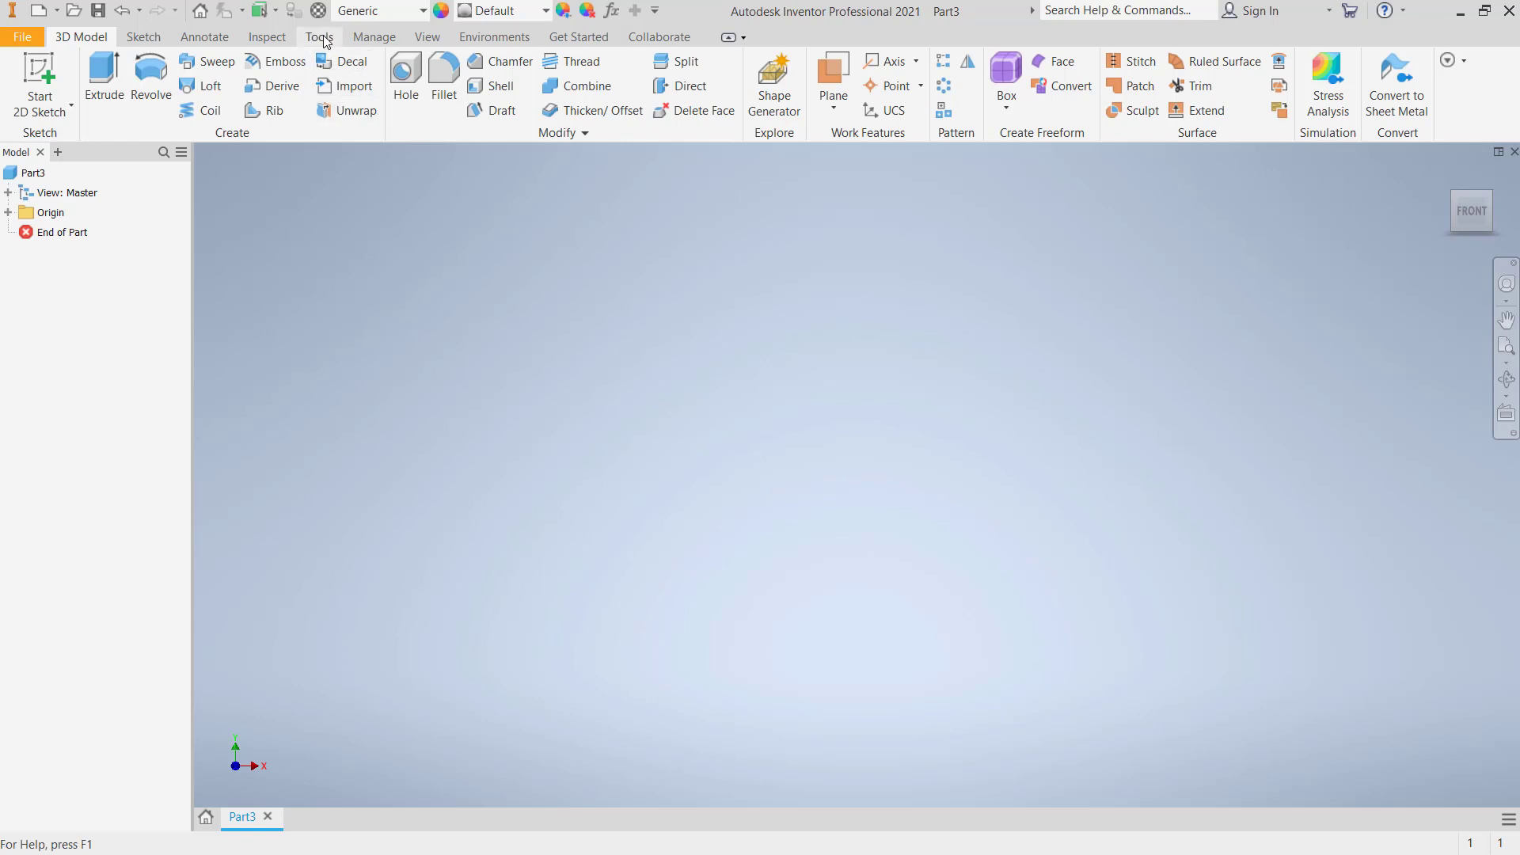
left_click(318, 36)
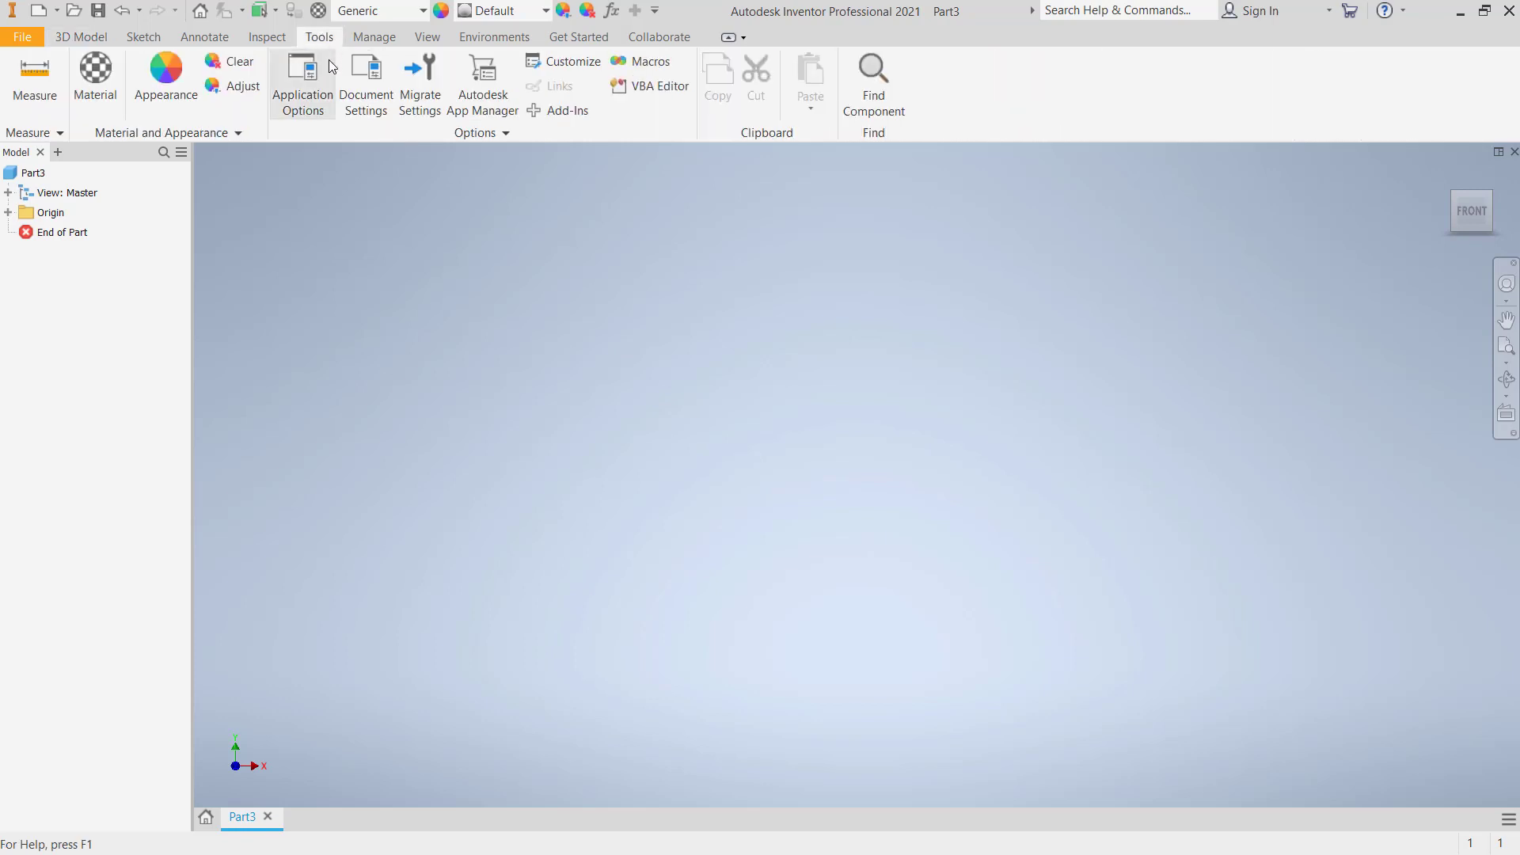
left_click(366, 78)
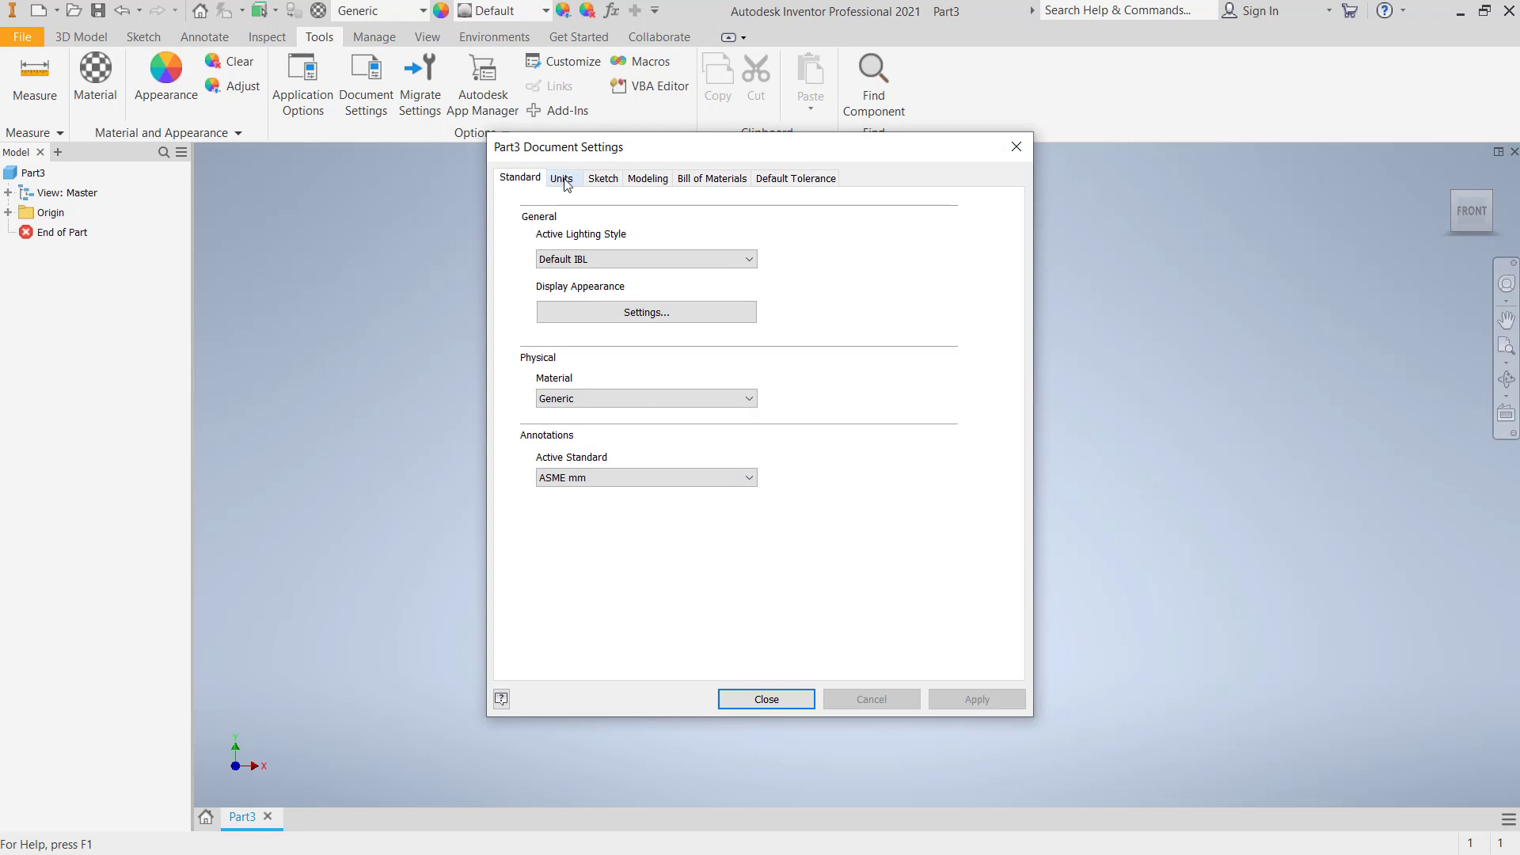
left_click(562, 178)
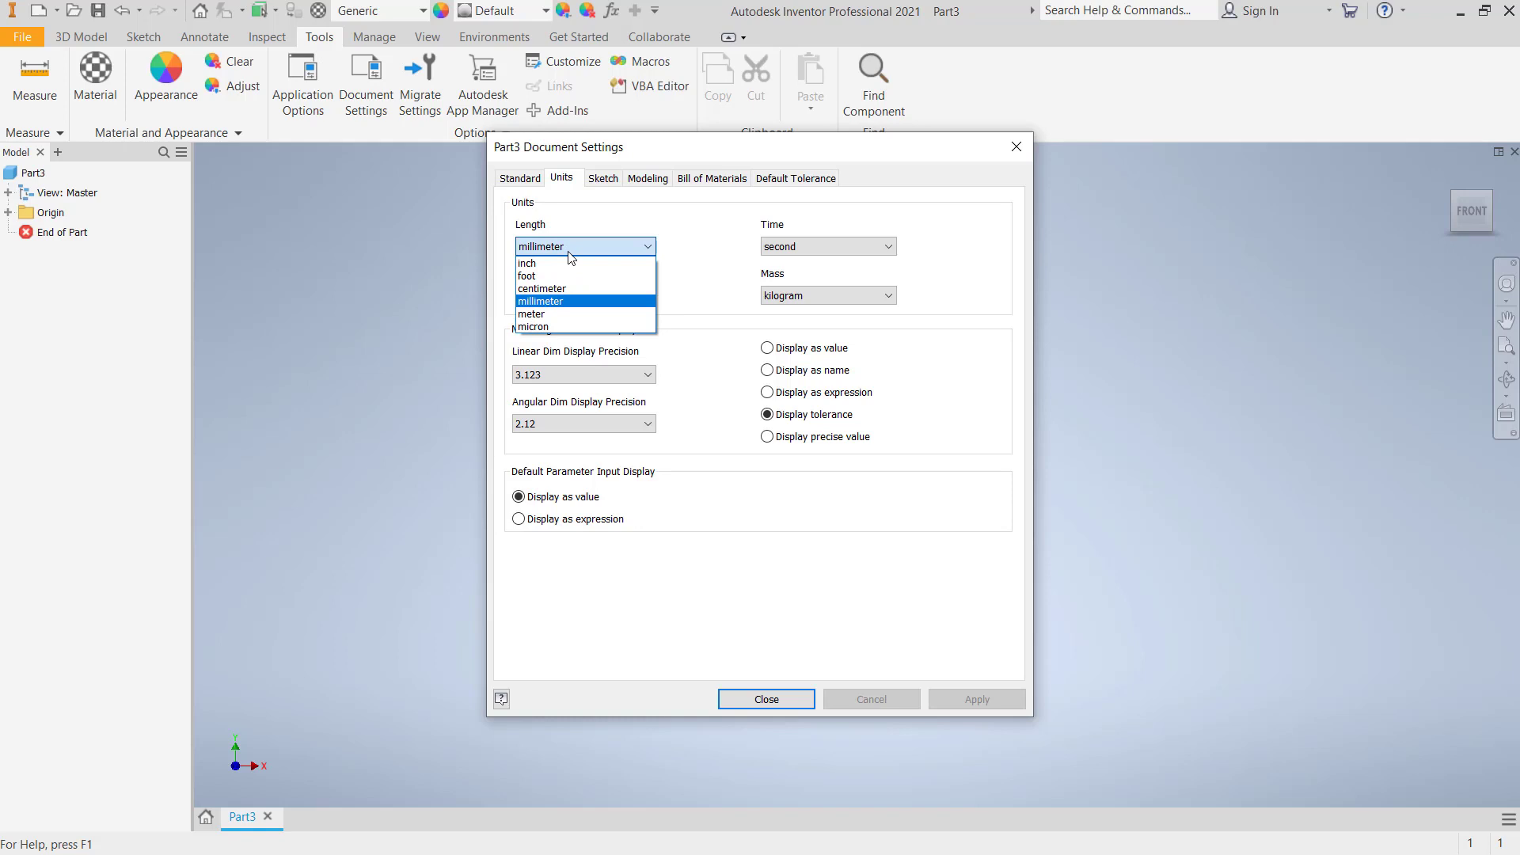
left_click(527, 263)
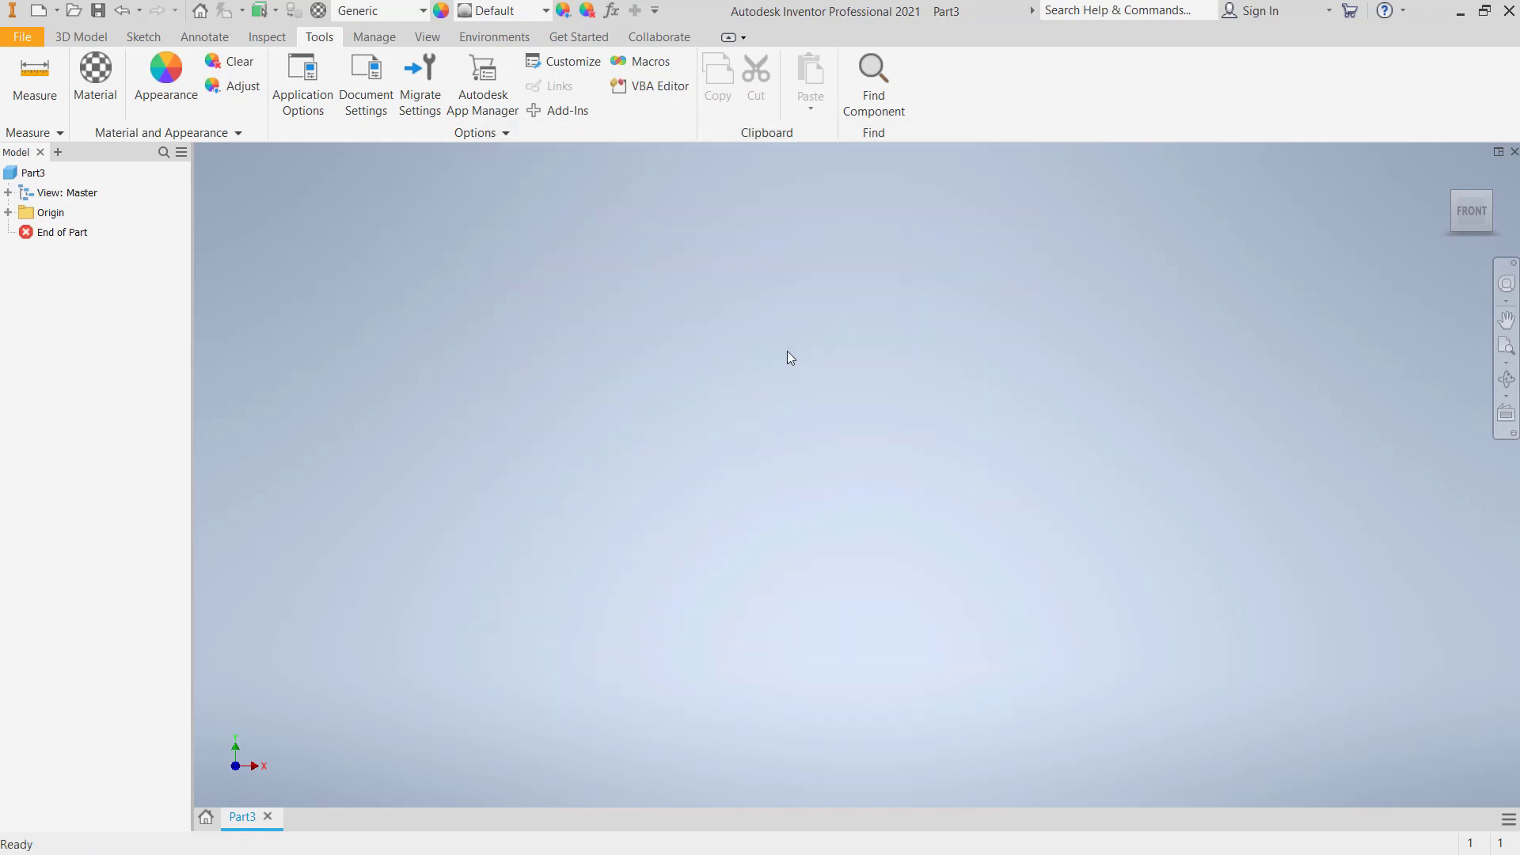
Step: Begin a 2D sketch and draw a rectangle straddling the origin
left_click(81, 36)
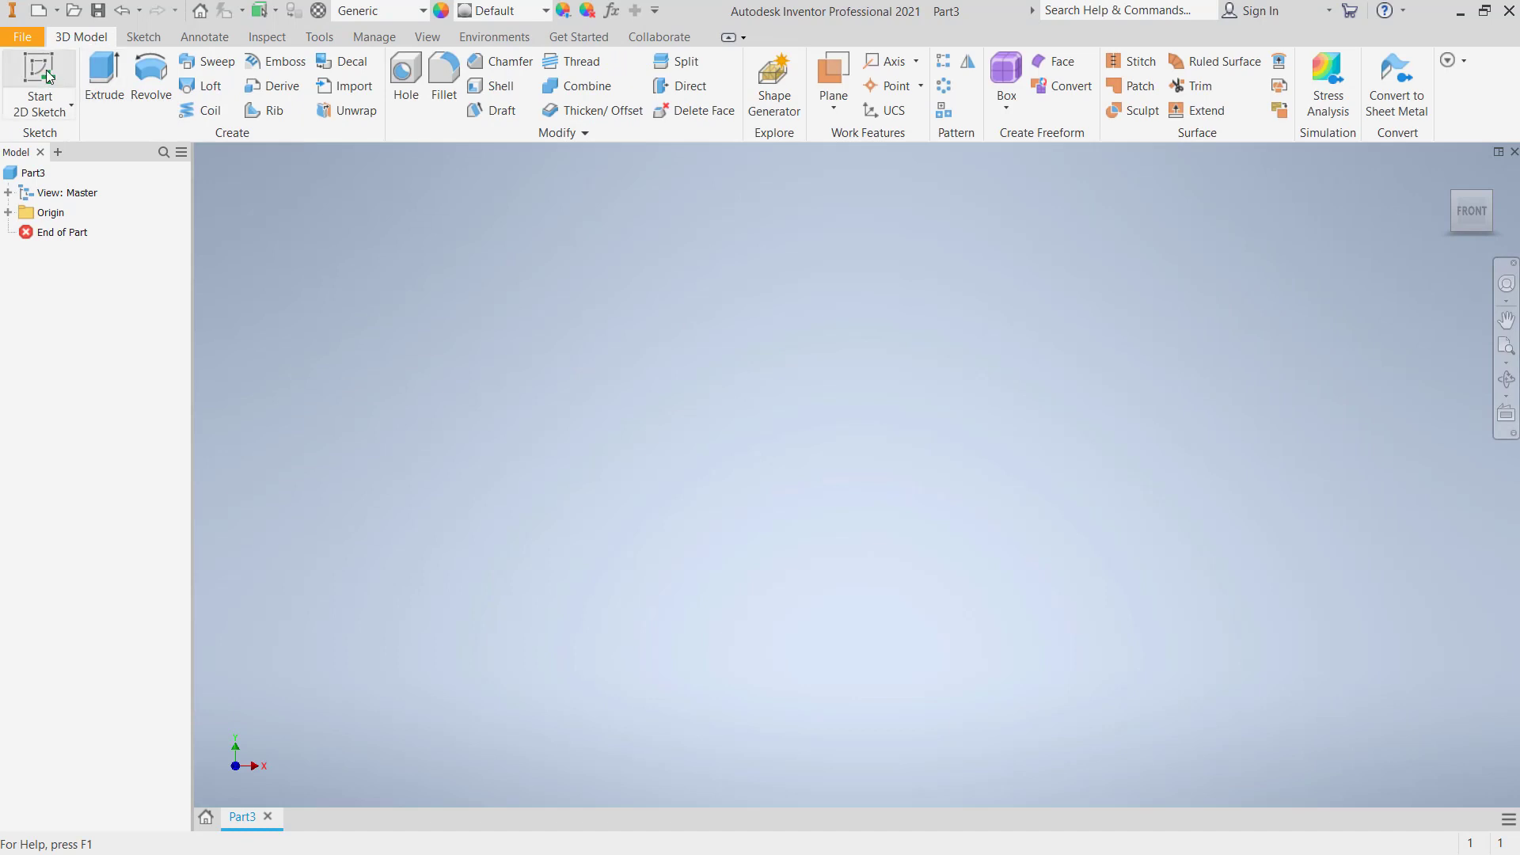
left_click(38, 76)
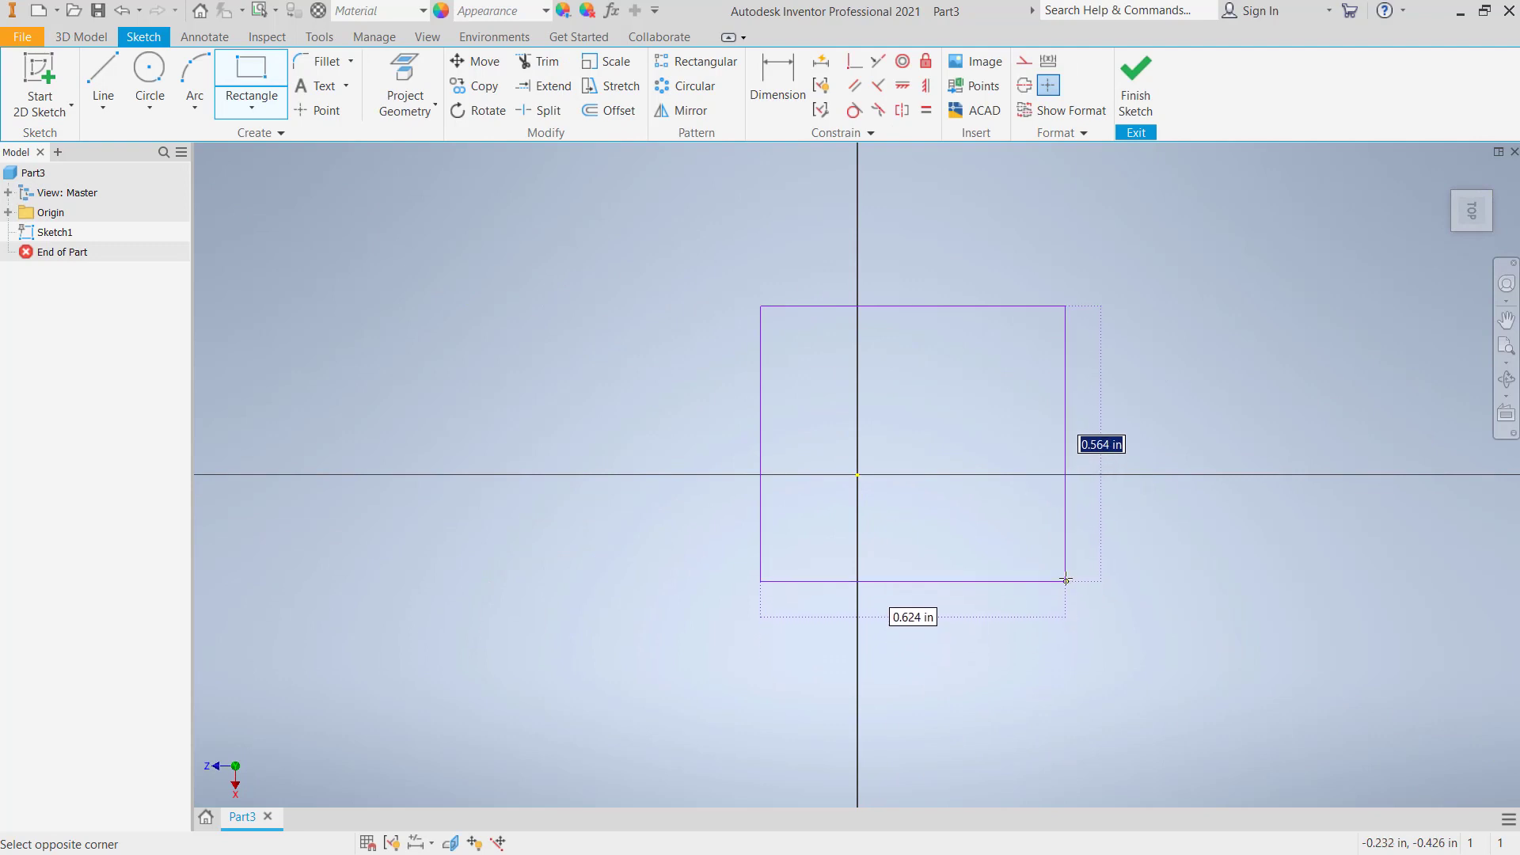
mouse_move(1060, 549)
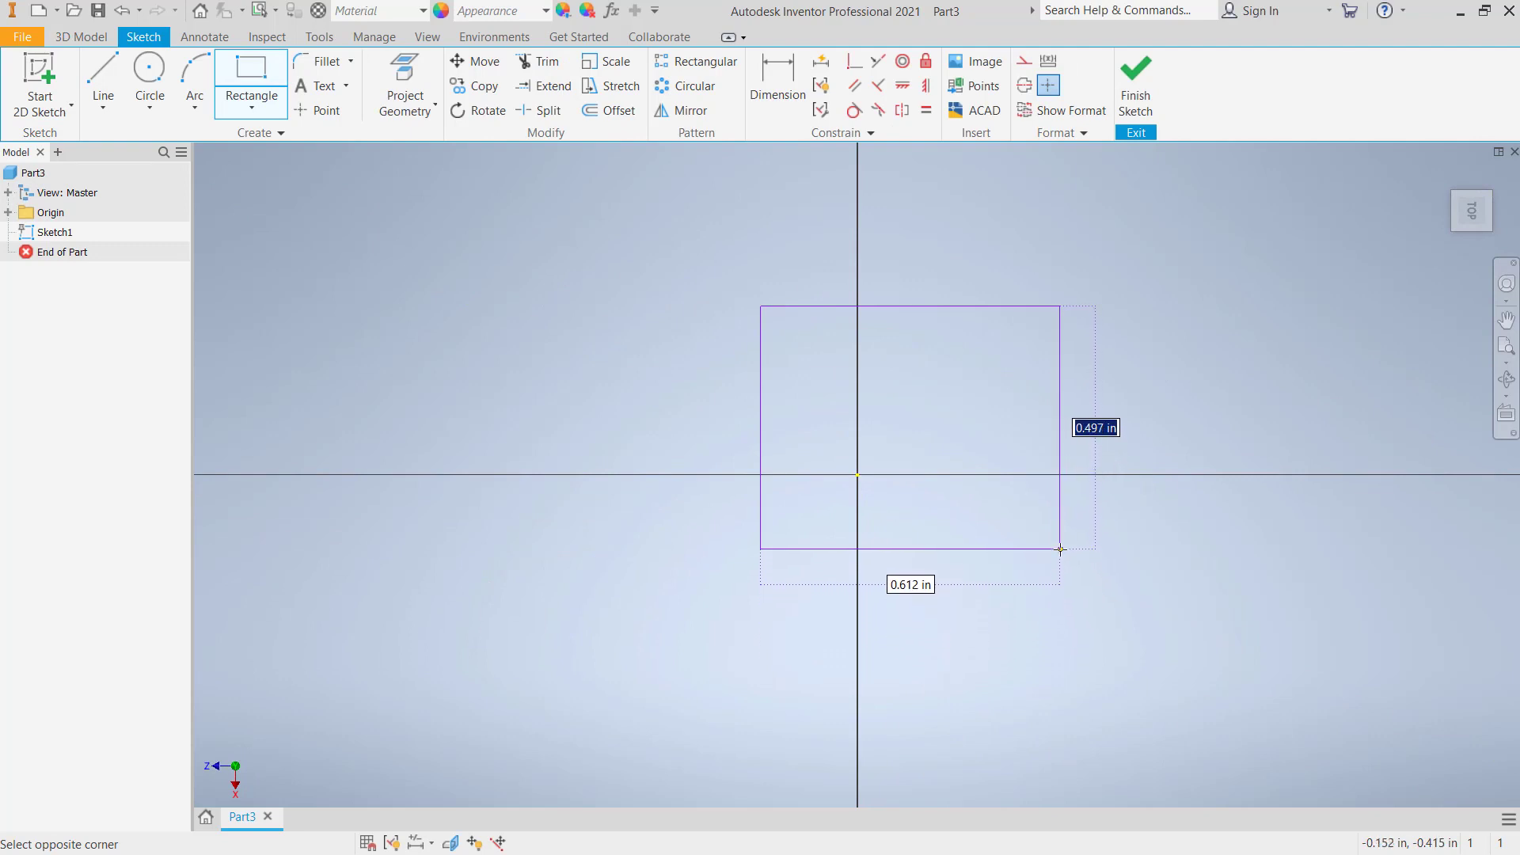
left_click(1061, 549)
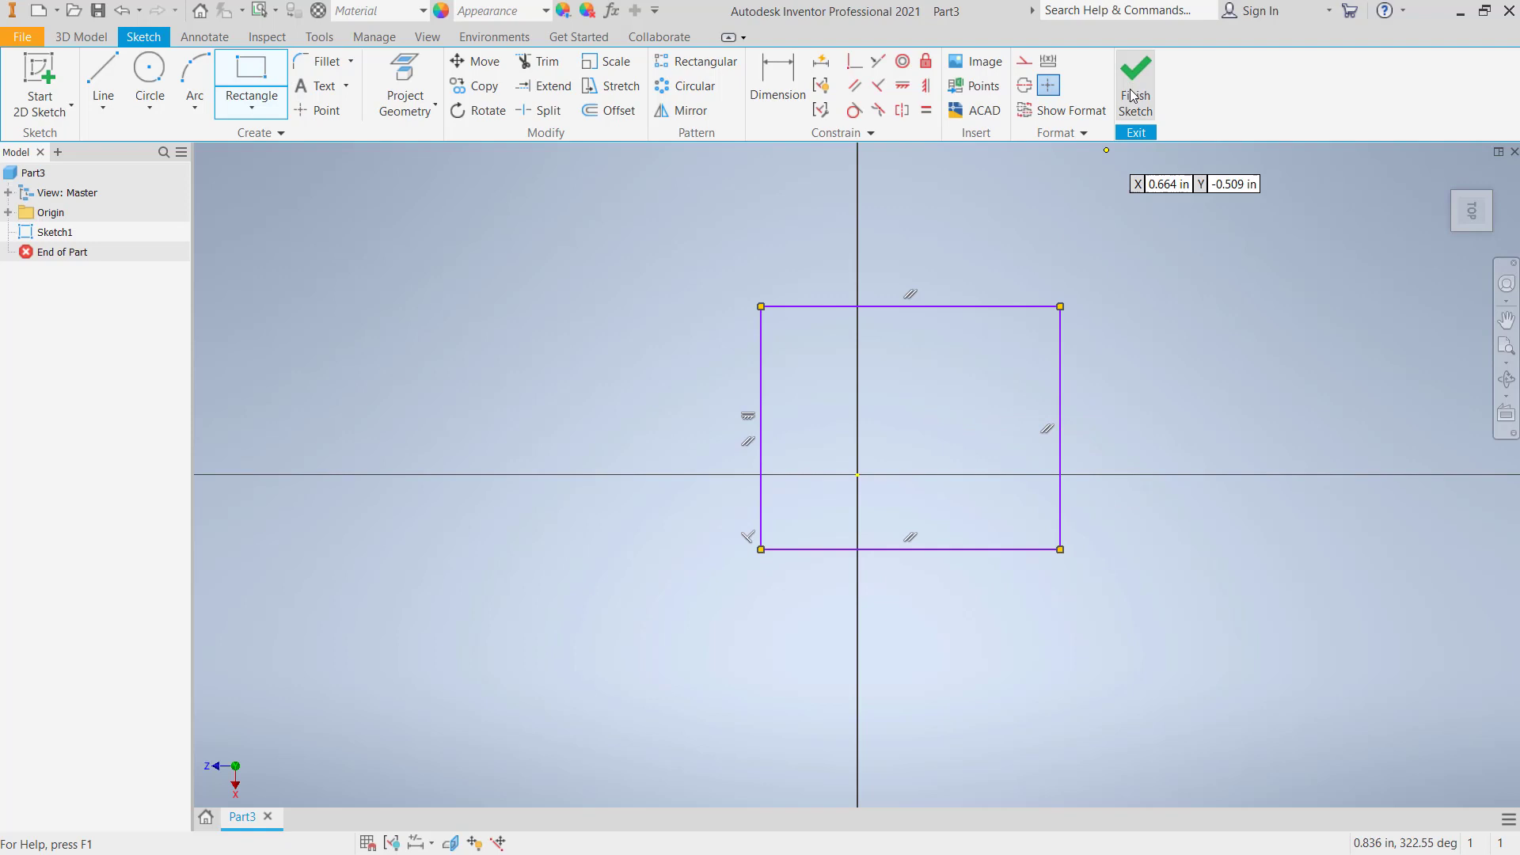
Step: Finish Sketch1 so the rectangle is ready for a feature
left_click(1135, 83)
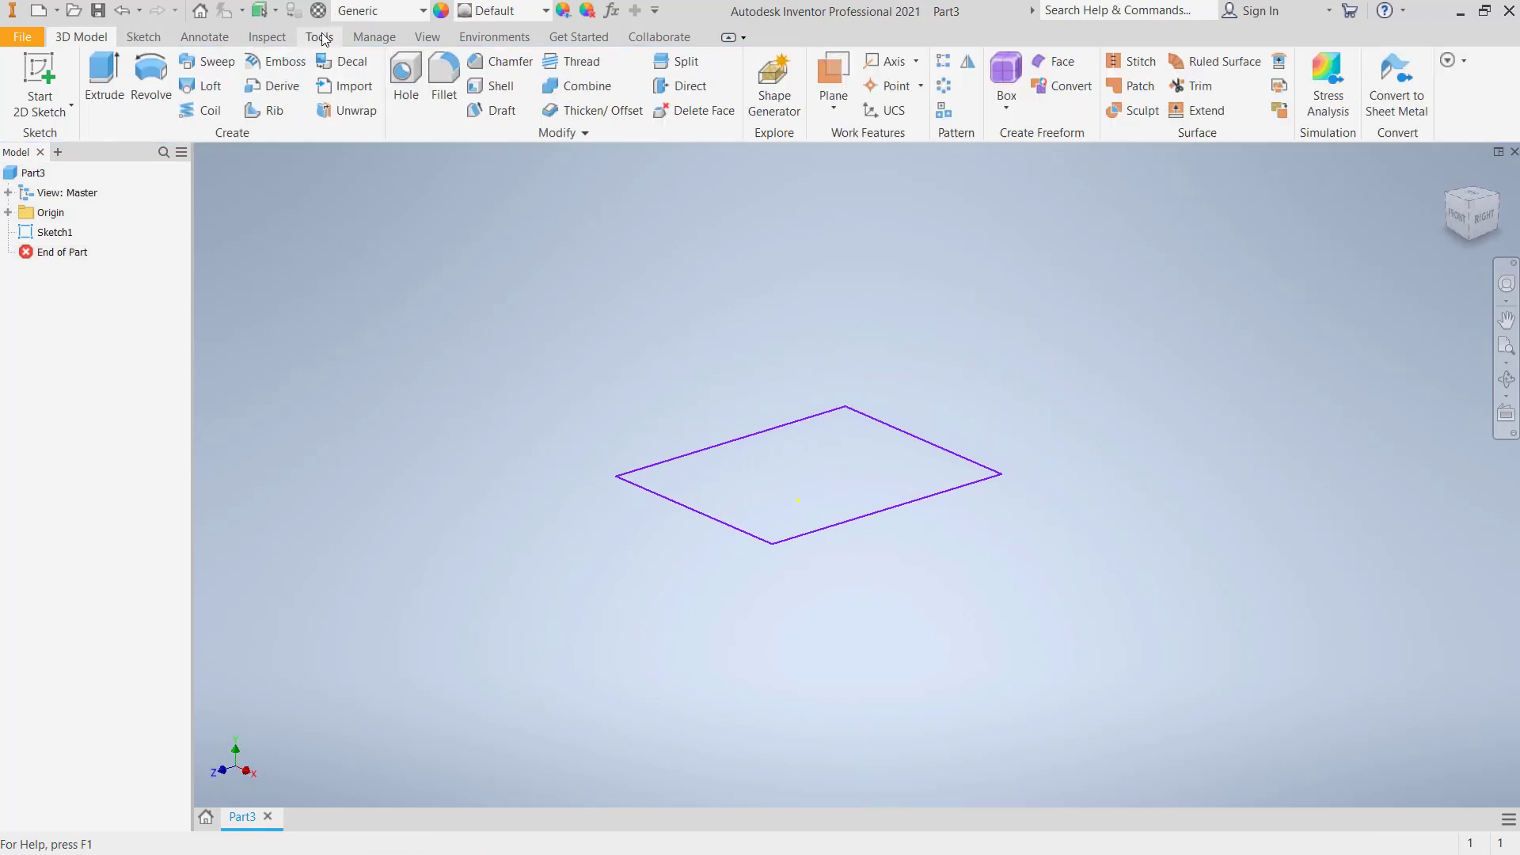
Step: Set the document's length unit from inch to millimeter in Document Settings
left_click(364, 82)
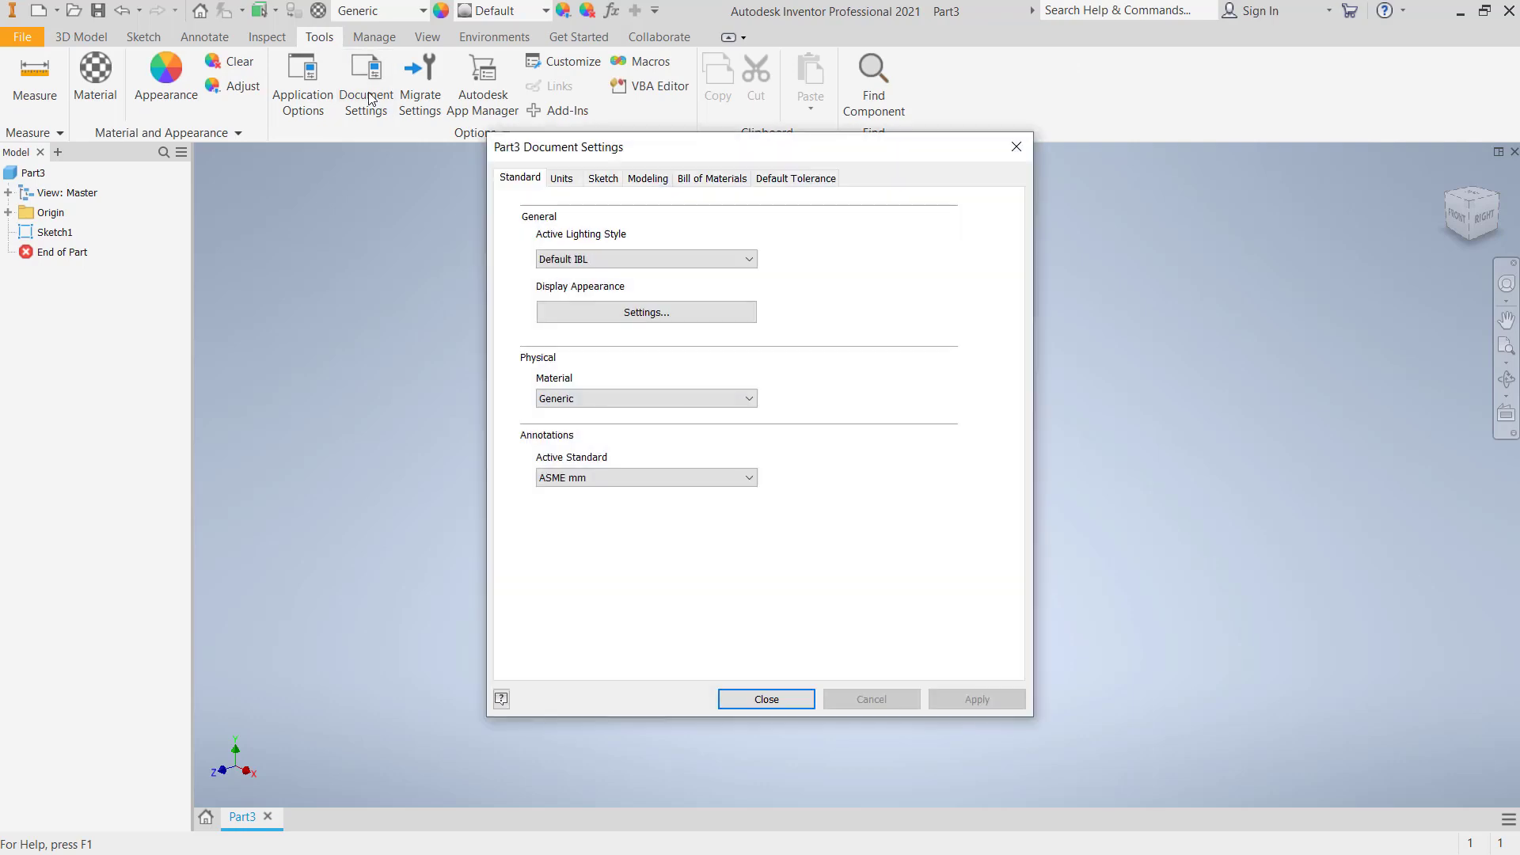
left_click(561, 179)
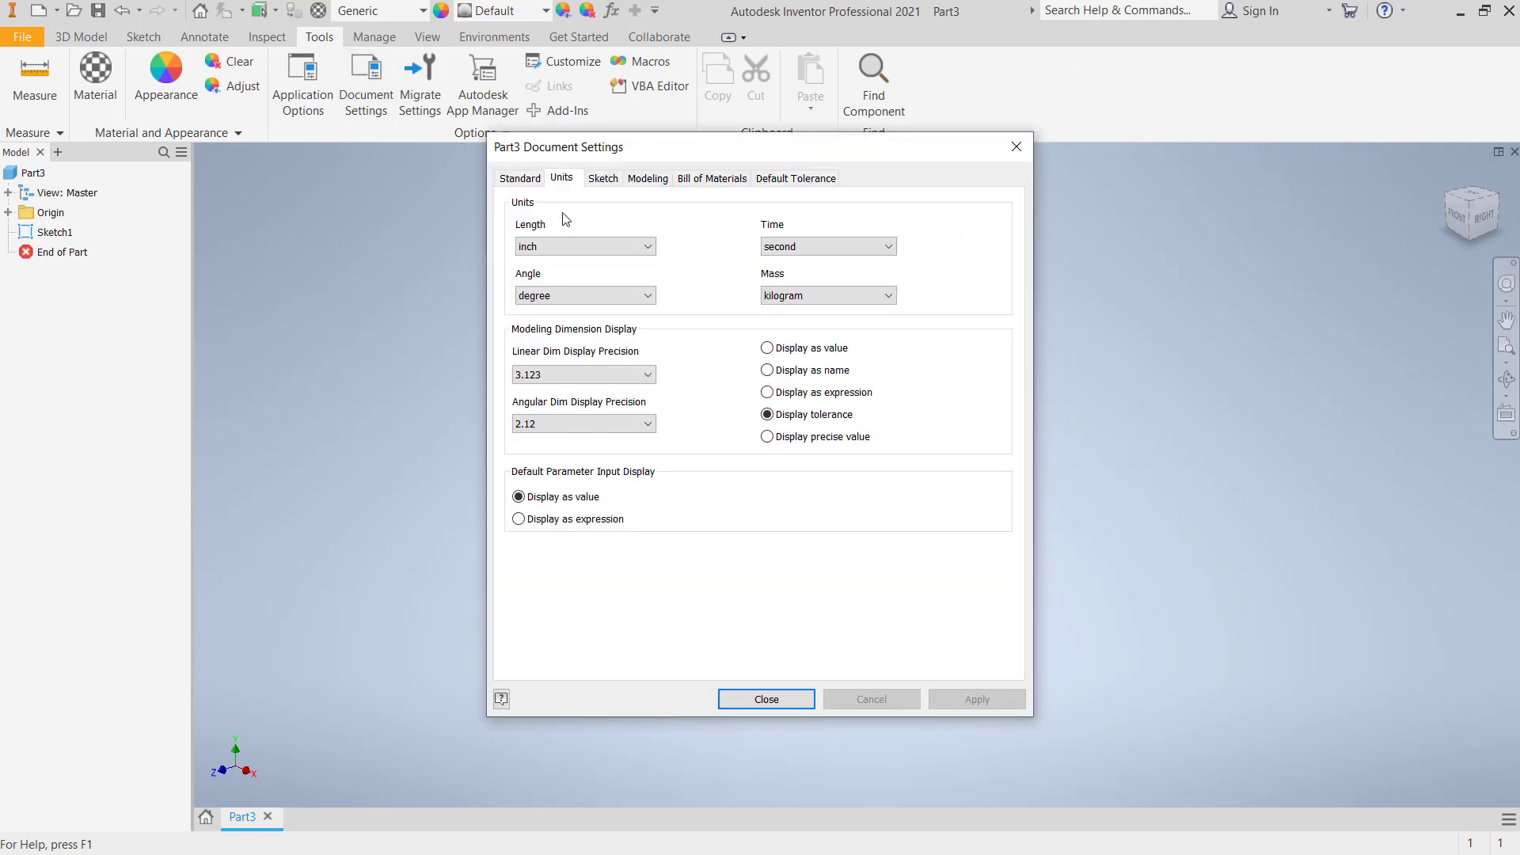
left_click(646, 245)
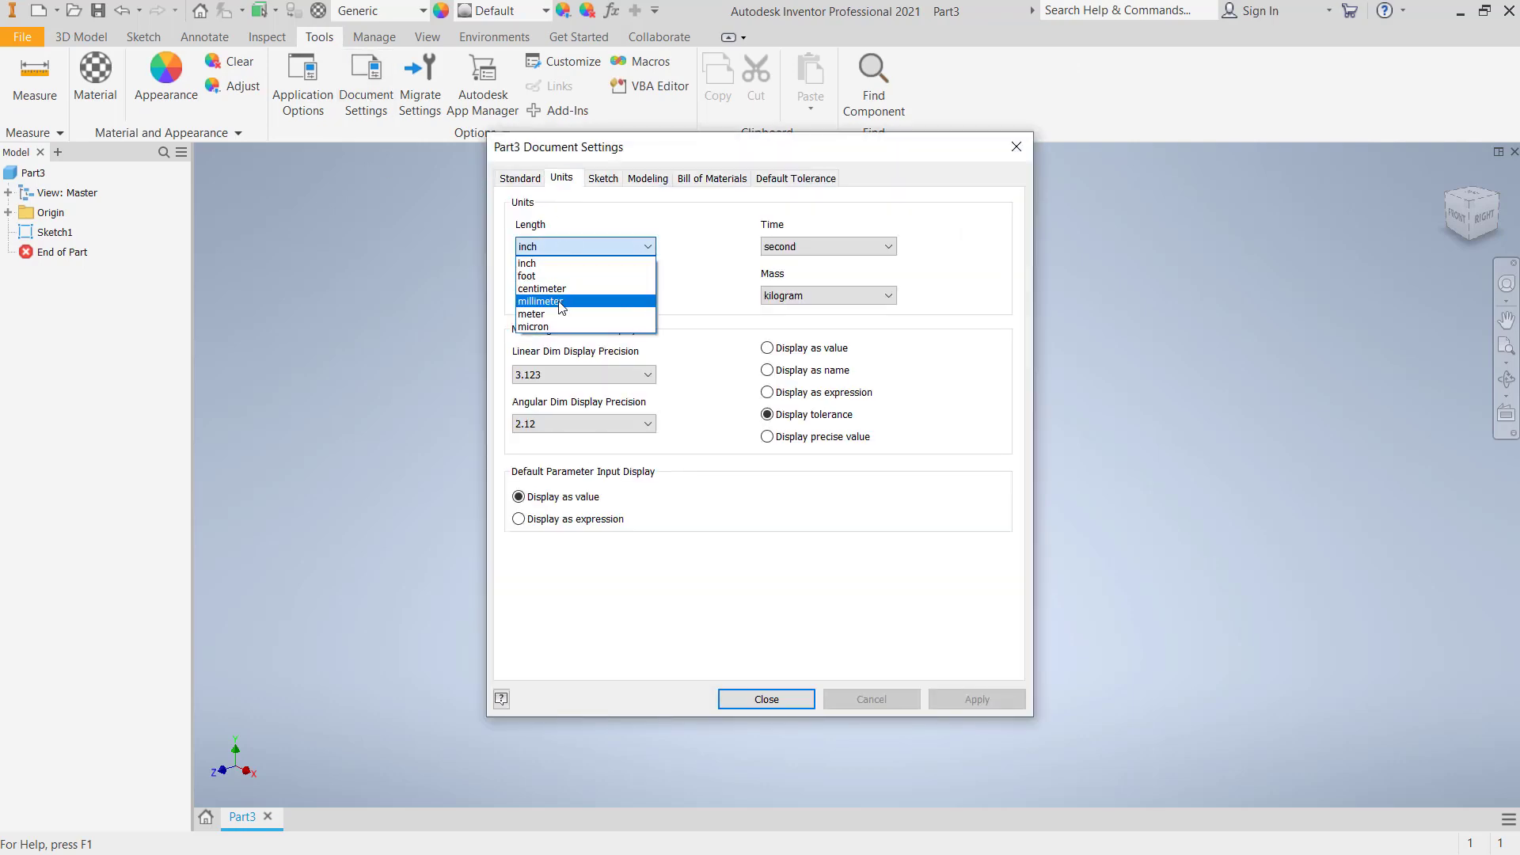
left_click(543, 301)
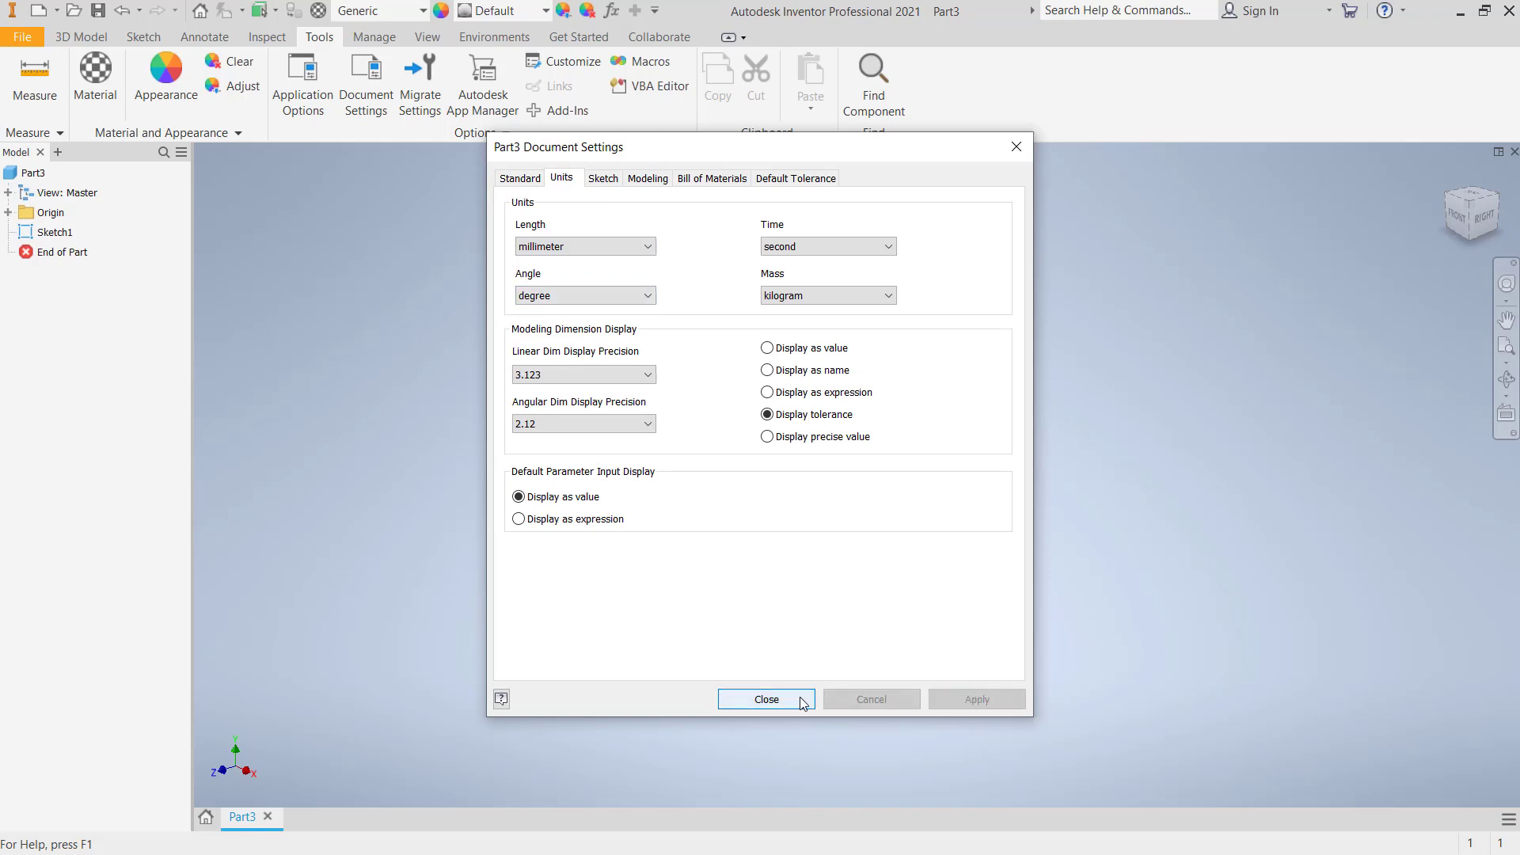
left_click(765, 698)
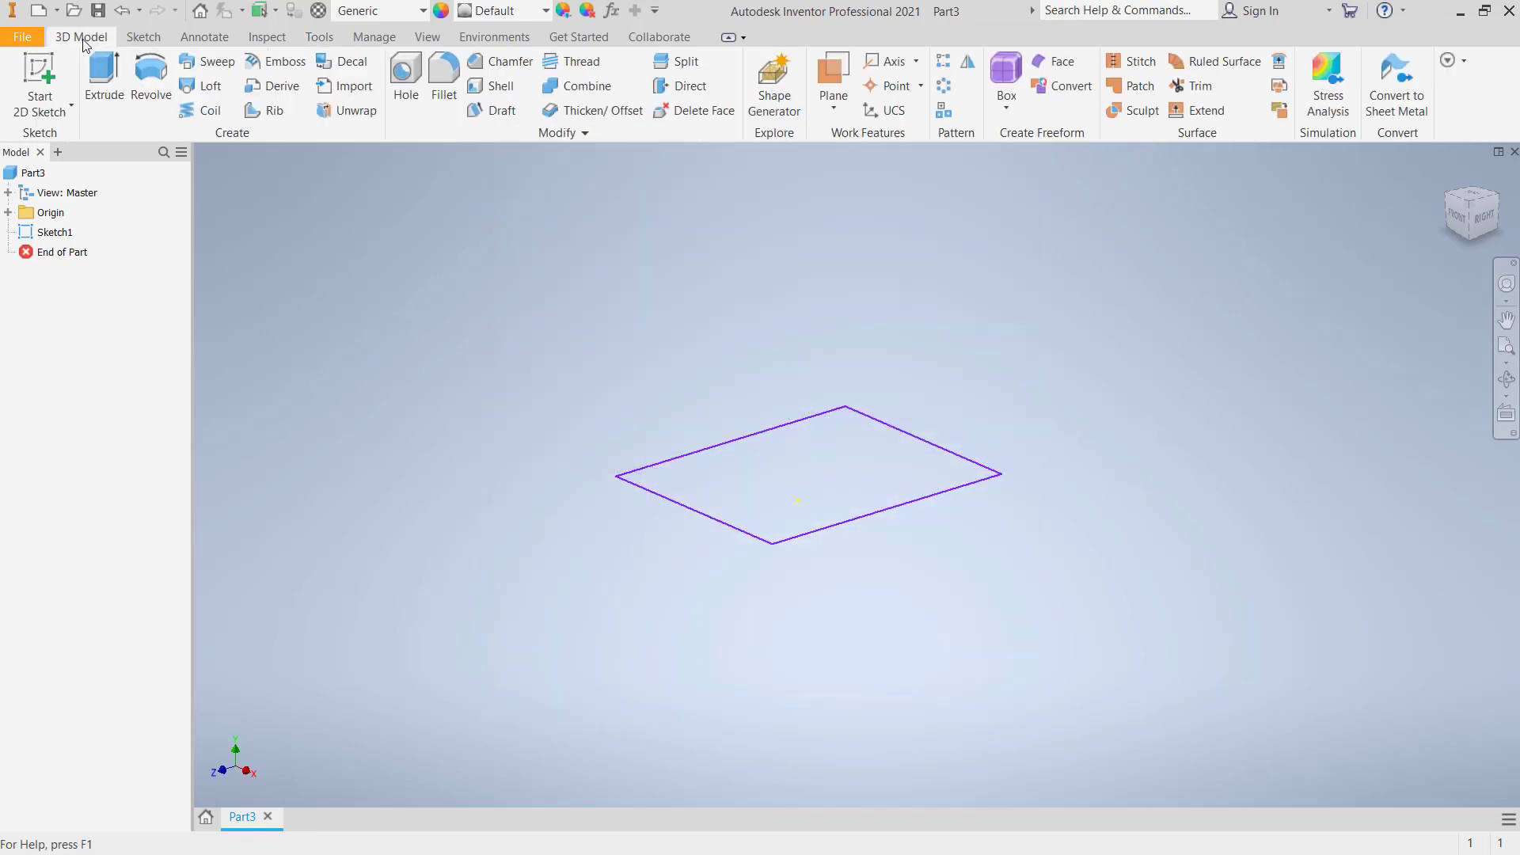
mouse_move(103, 78)
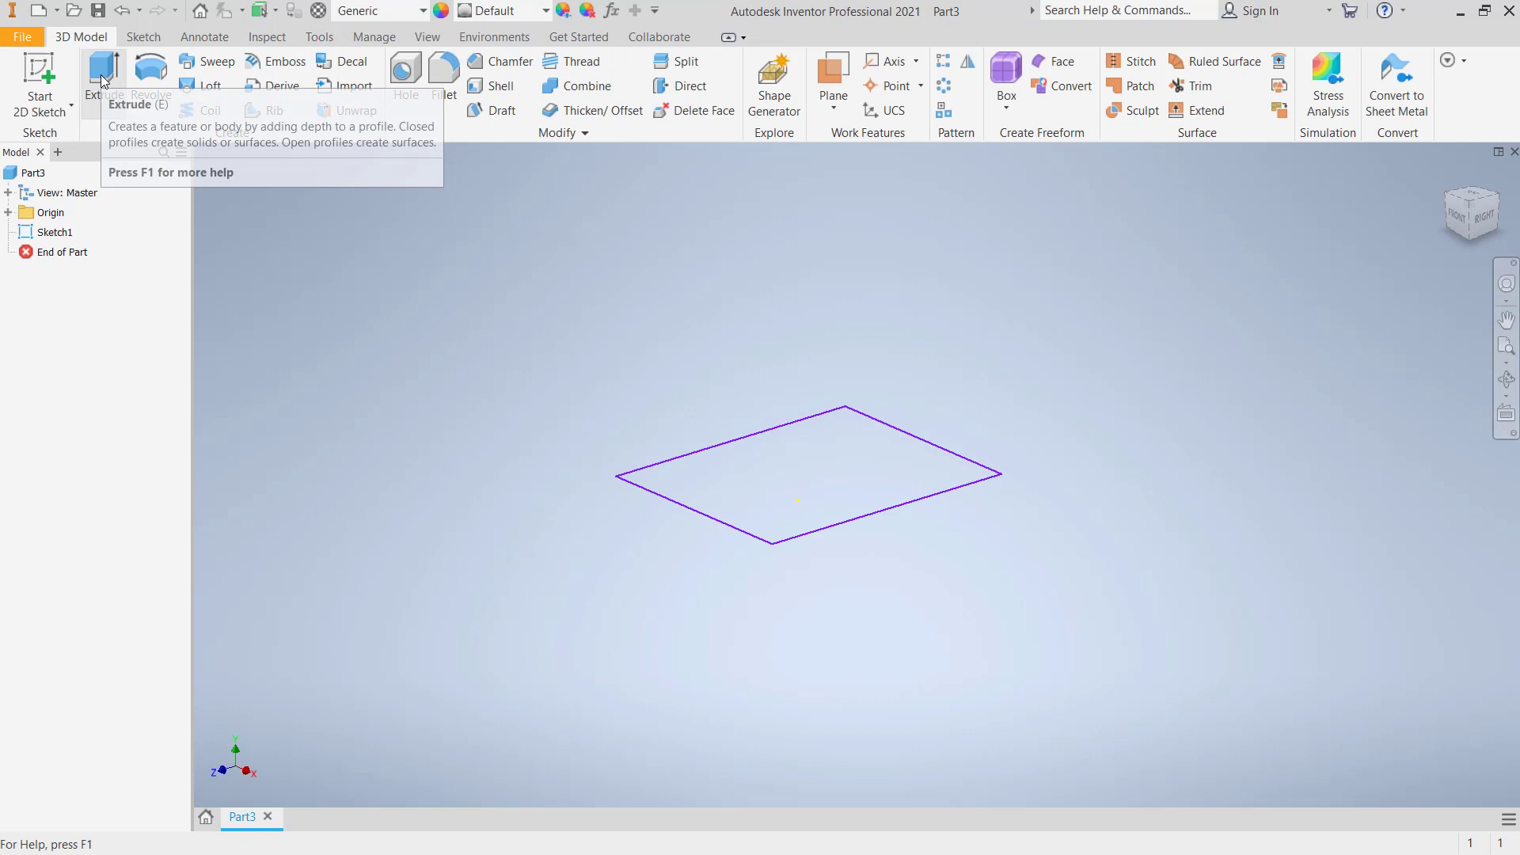
Step: Extrude the rectangle profile 10 mm upward into a box
left_click(103, 78)
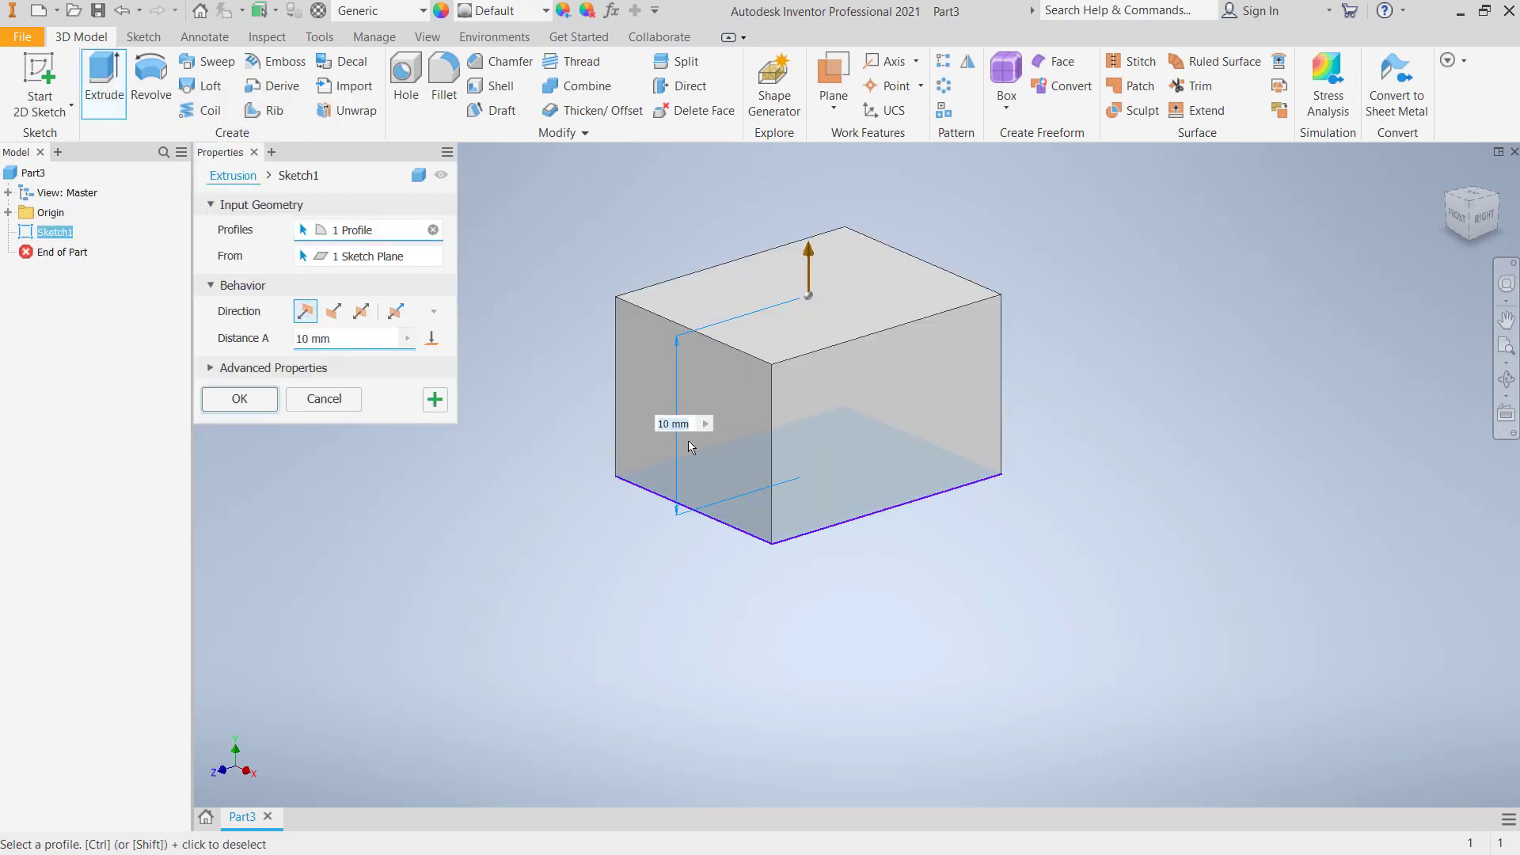
mouse_move(673, 424)
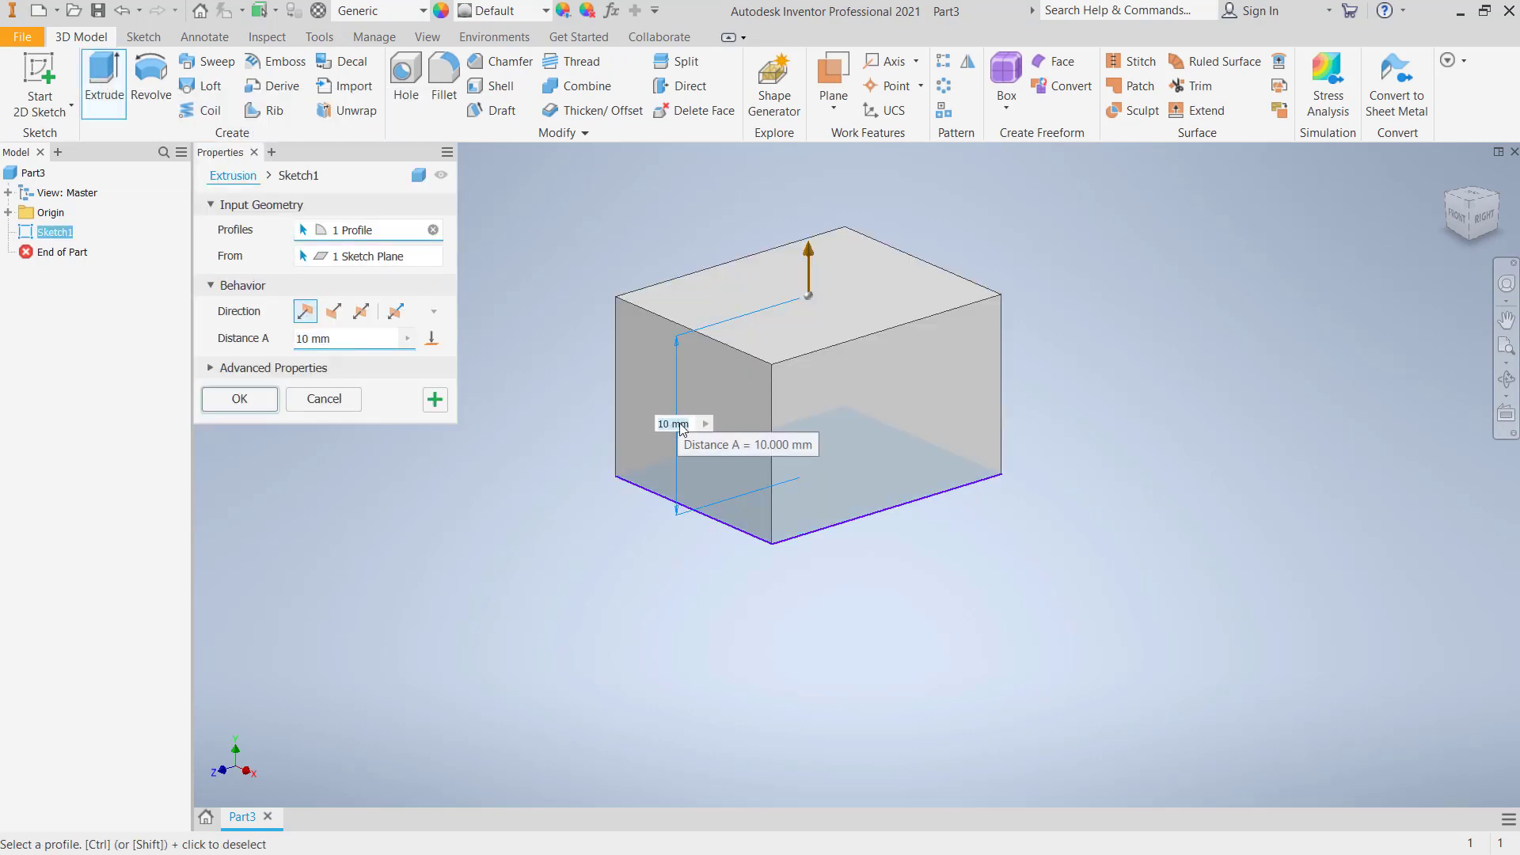
mouse_move(546, 494)
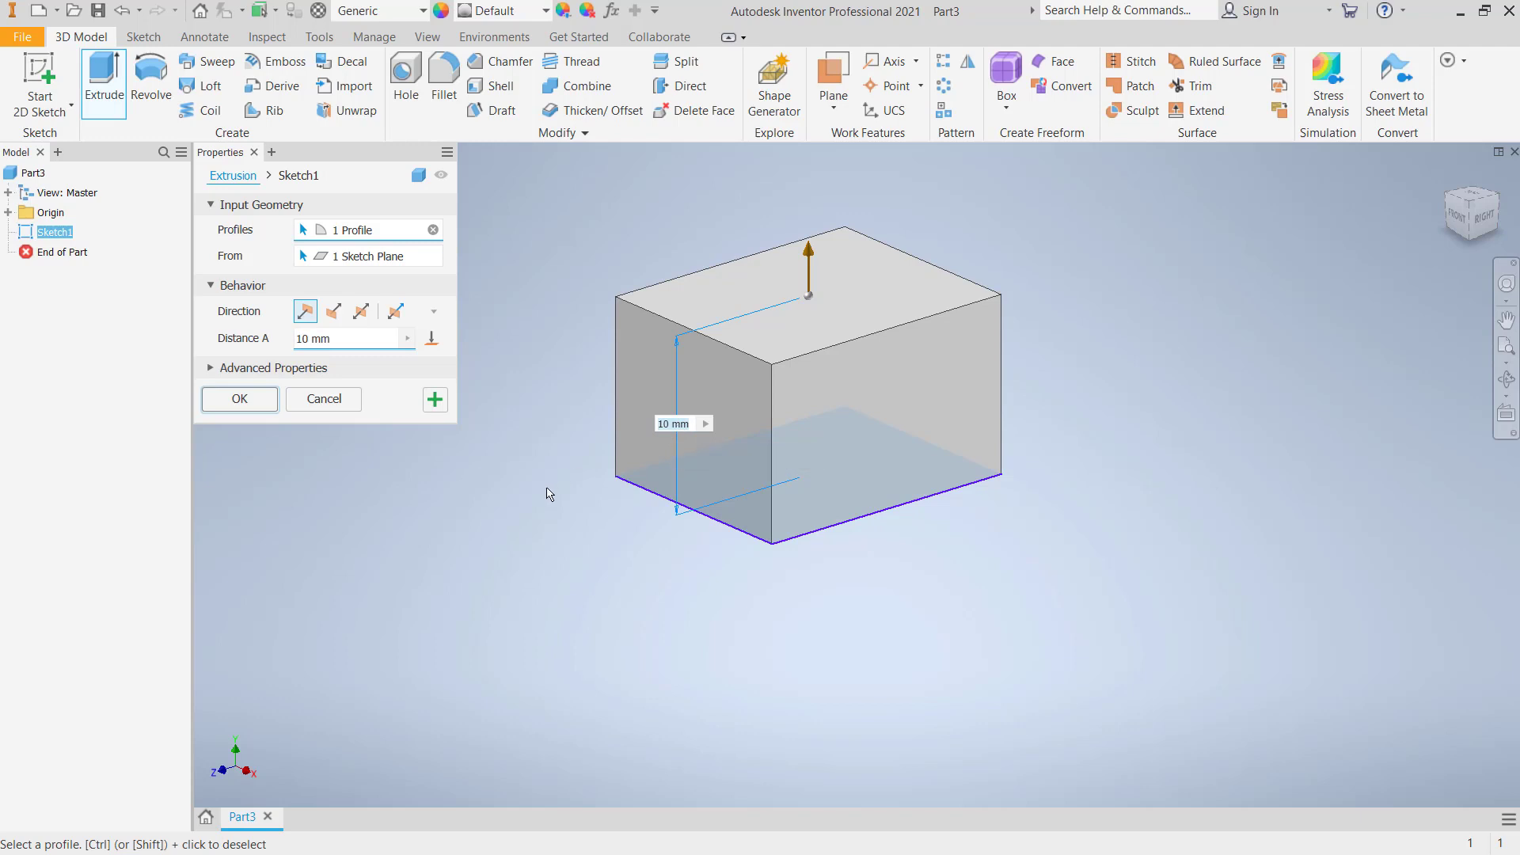